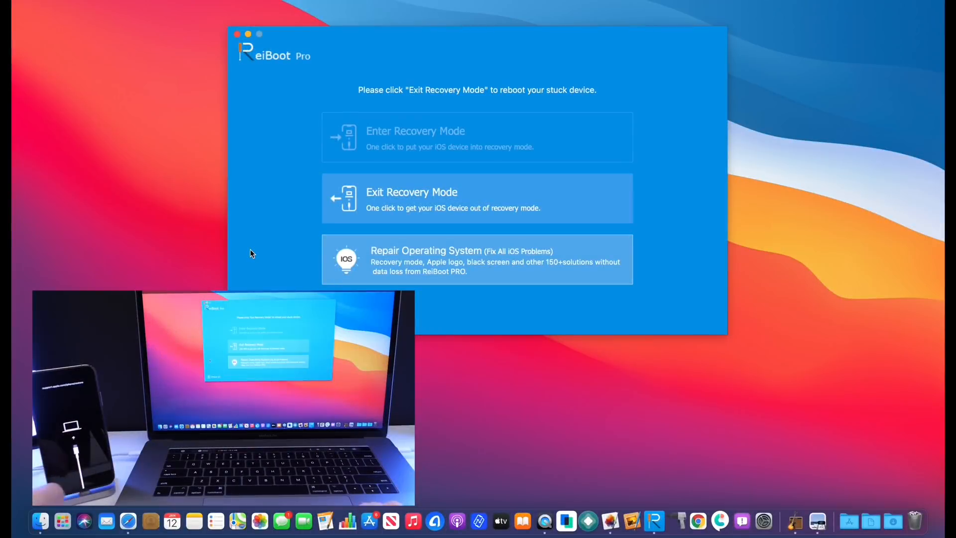
pyautogui.moveTo(398, 216)
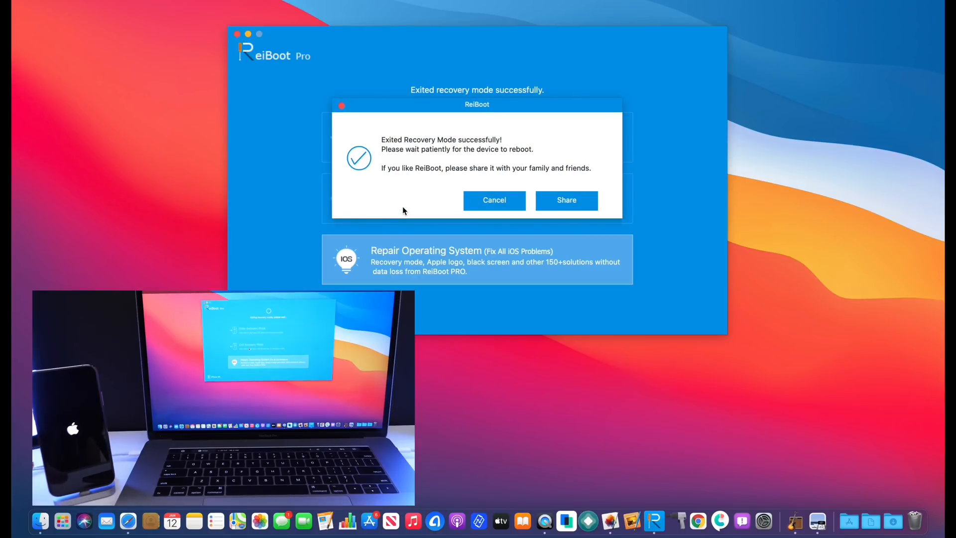
# - Dismiss the recovery-mode exit success message
pyautogui.click(494, 200)
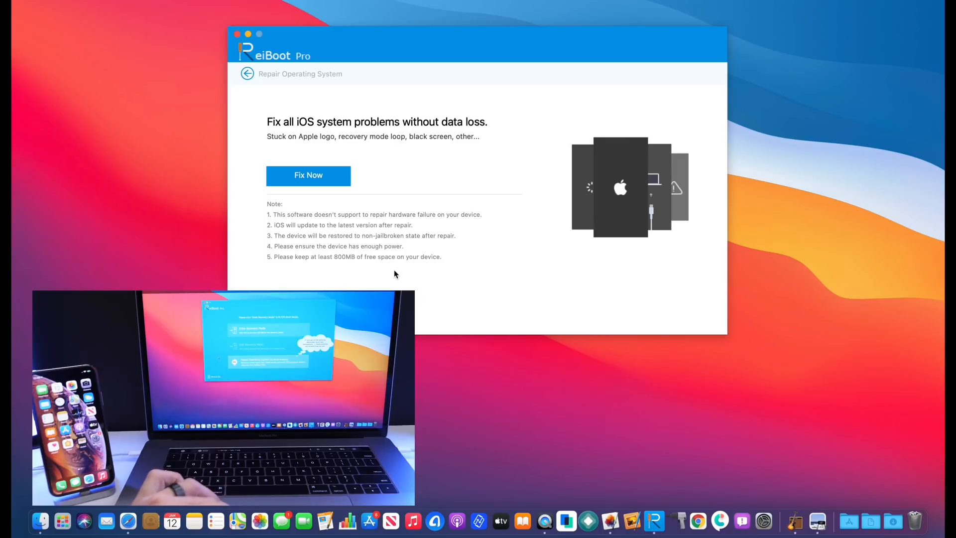
# - Start the fix to download the iOS 14.3 firmware package for the iPhone XS
pyautogui.click(308, 175)
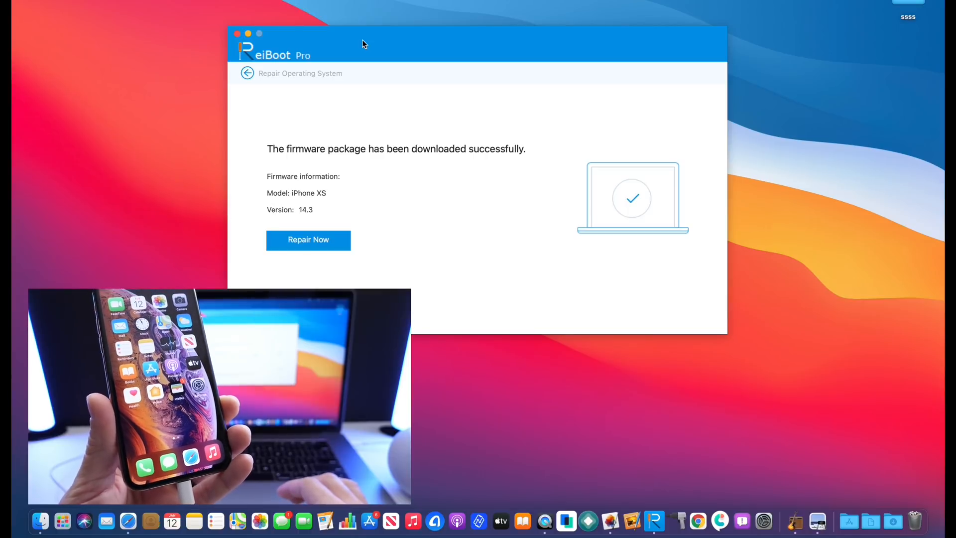
# - Begin repairing the iPhone using the downloaded iOS 14.3 firmware package
pyautogui.click(308, 240)
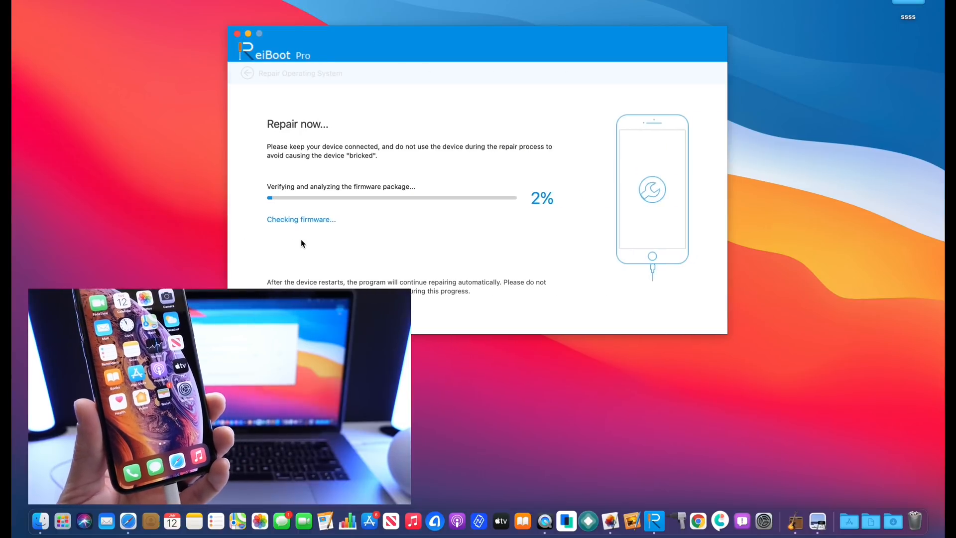
pyautogui.moveTo(406, 243)
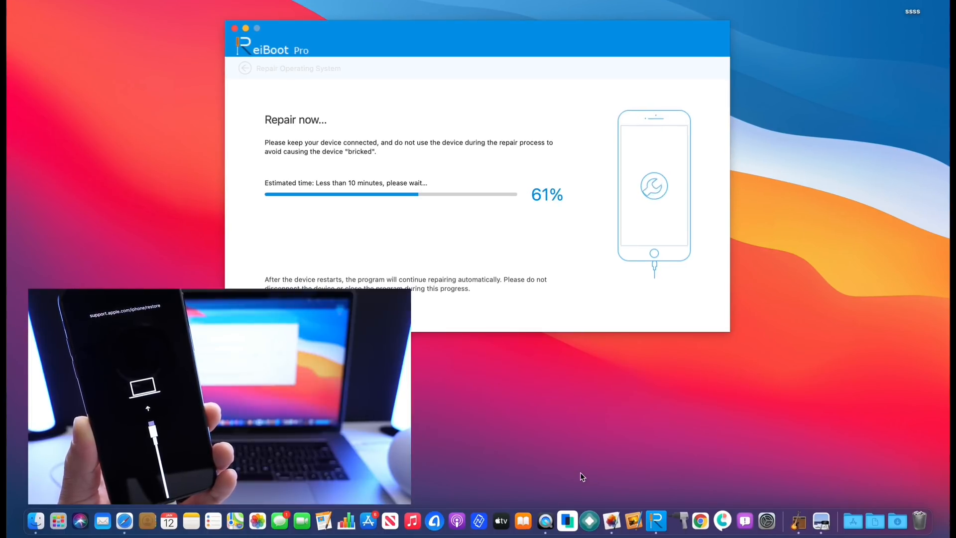
pyautogui.moveTo(477, 51)
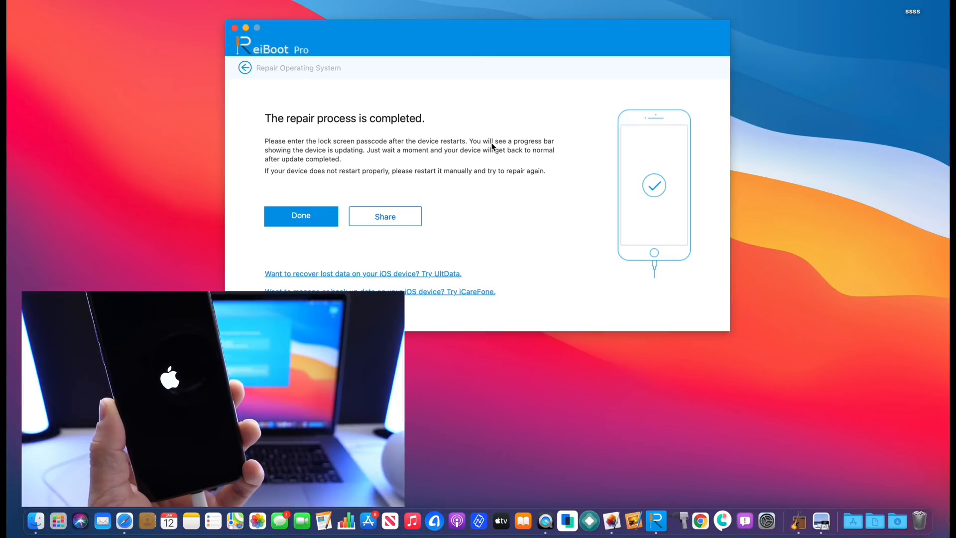
# - Close the 'The repair process is completed' screen with Done
pyautogui.click(300, 216)
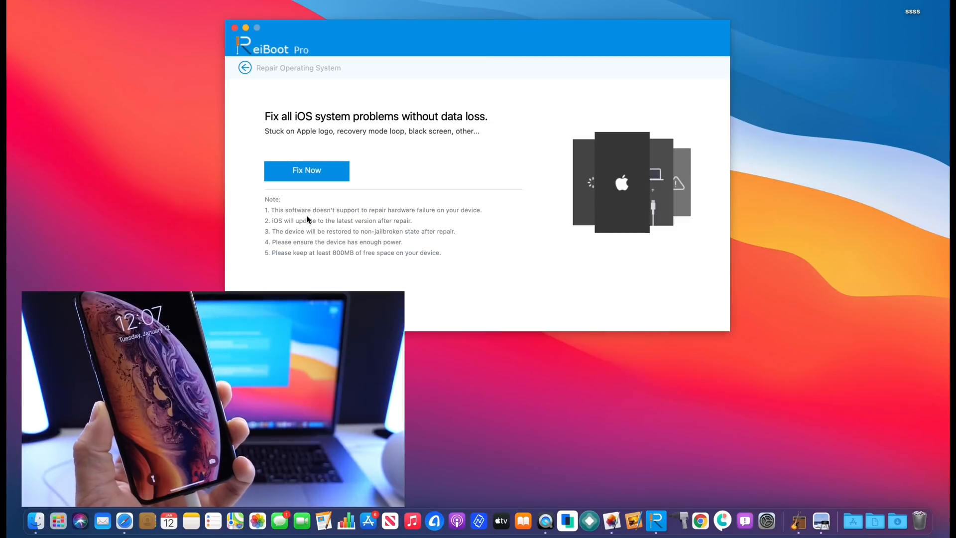